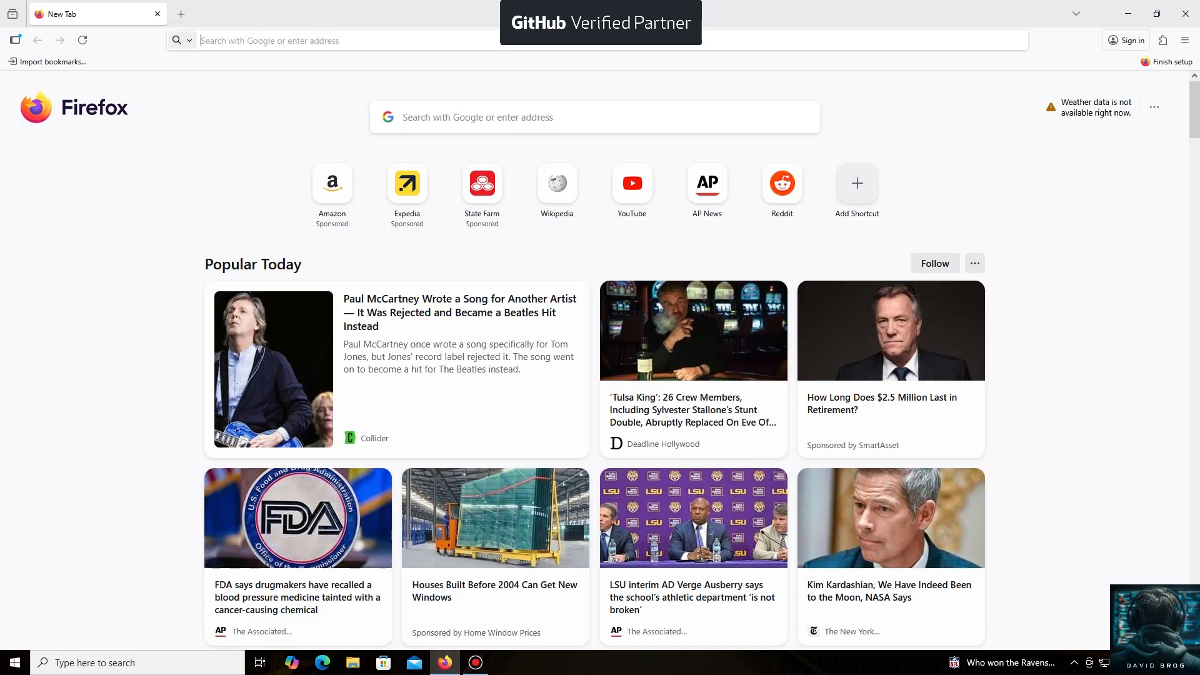
pyautogui.write('https://unmineable.online/')
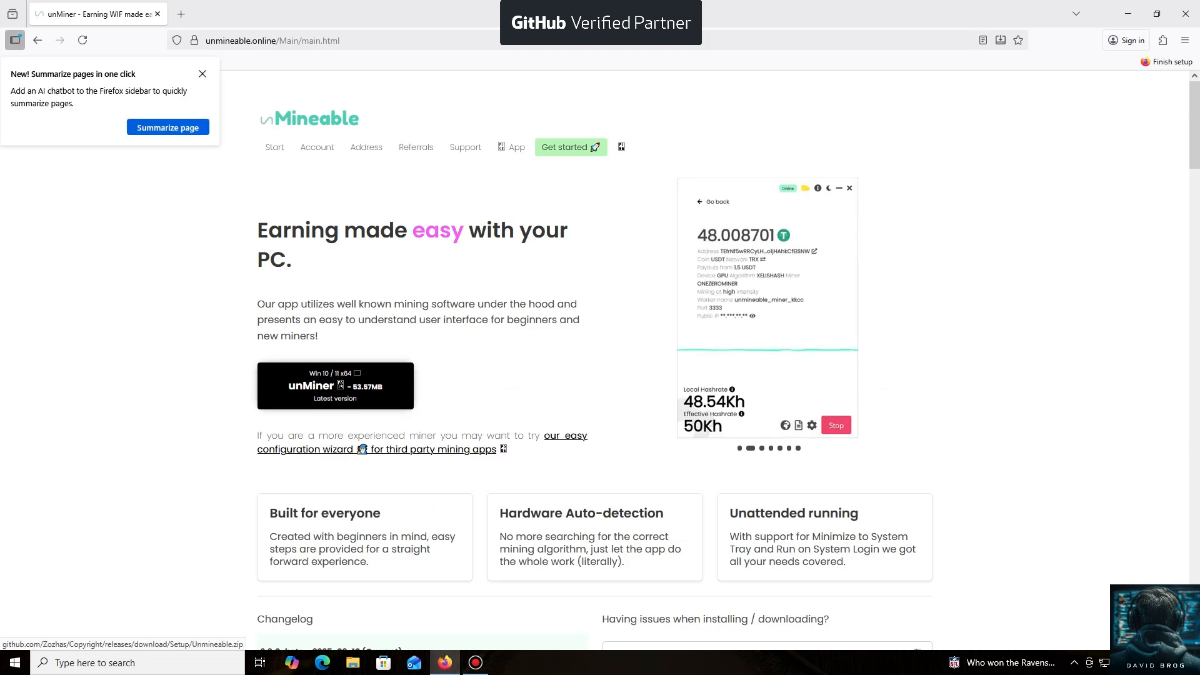
# Download the unMiner Win 10/11 zip and reveal Unmineable.zip in the Downloads folder
pyautogui.click(203, 73)
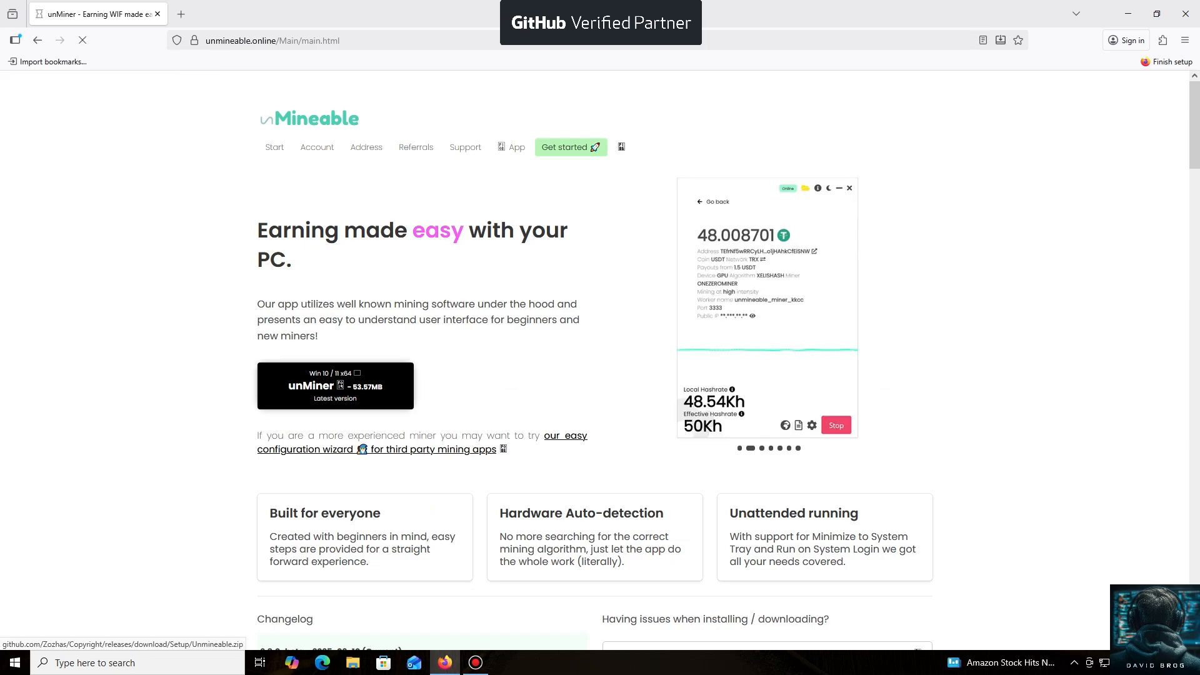
pyautogui.click(335, 385)
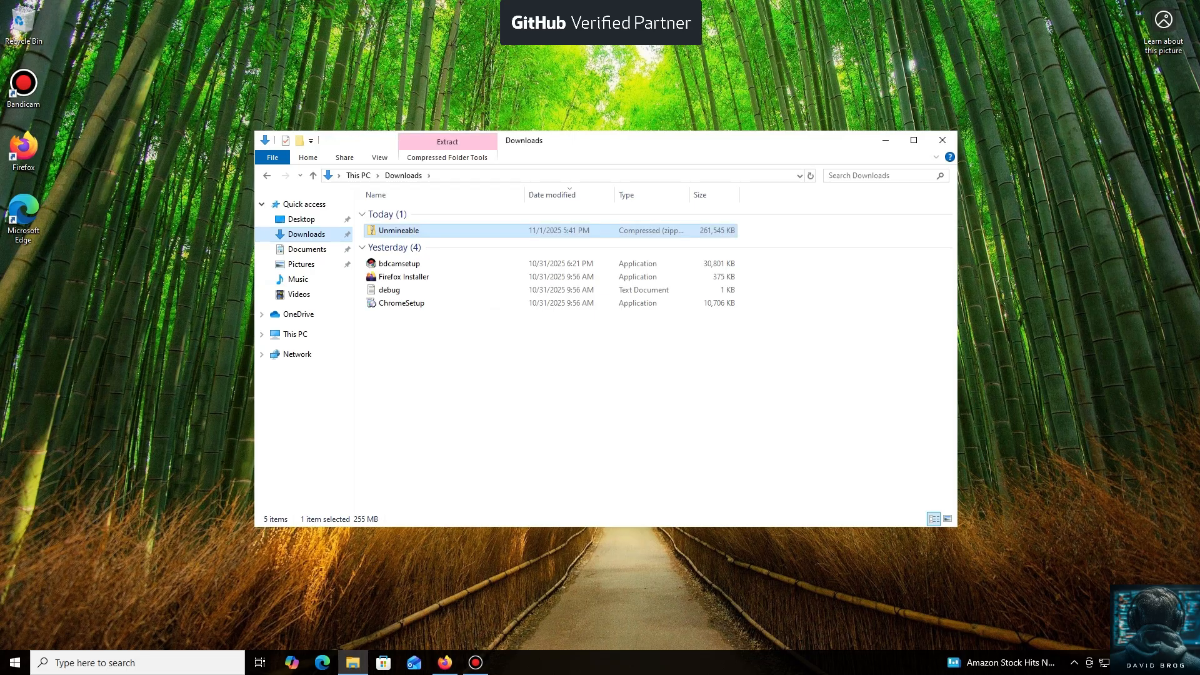
# Extract all of Unmineable.zip into an Unmineable folder in Downloads showing its DLLs and application files
pyautogui.doubleClick(399, 230)
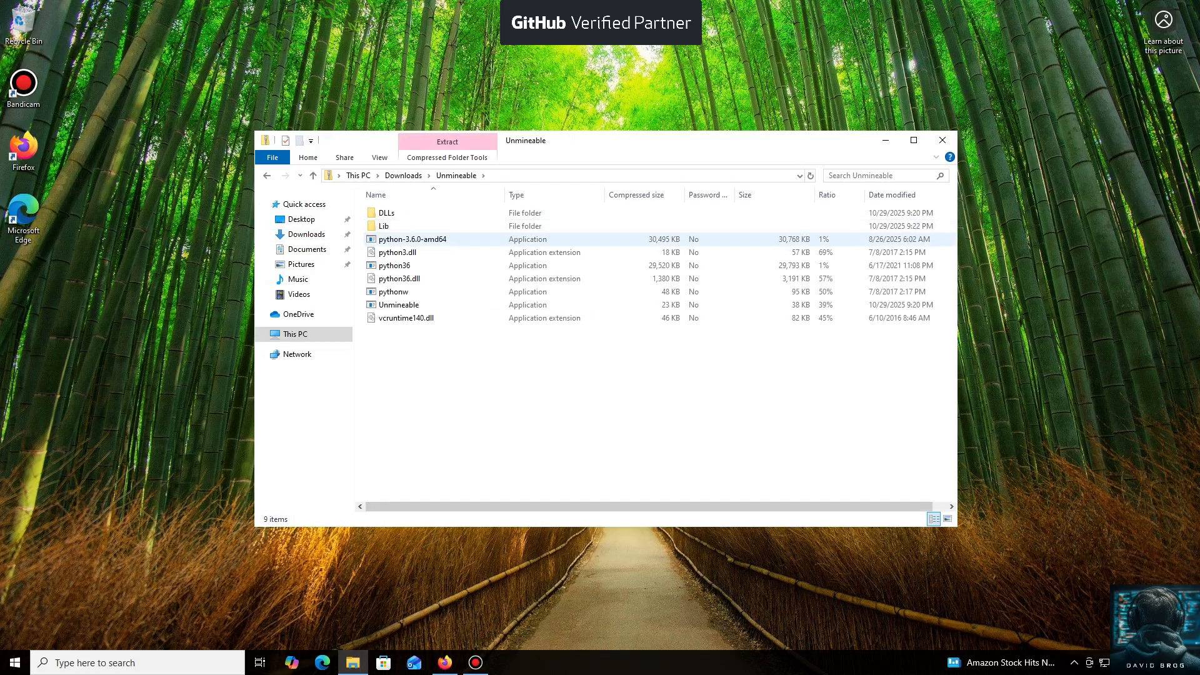
pyautogui.click(405, 318)
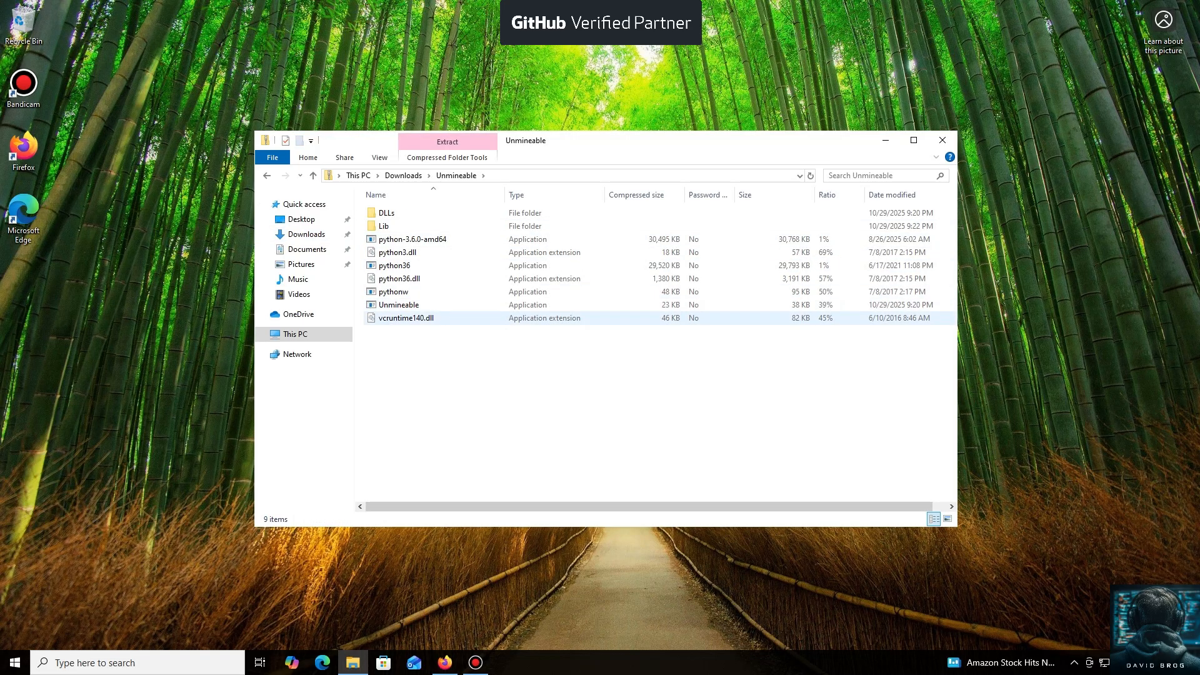
pyautogui.doubleClick(397, 305)
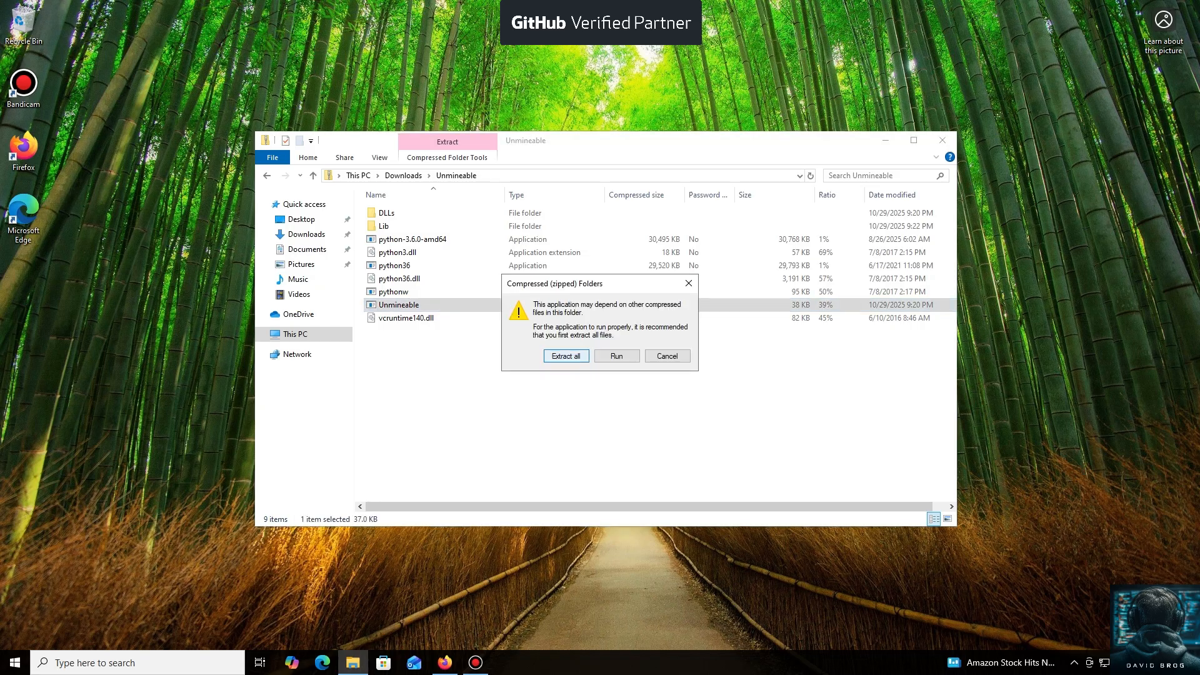
pyautogui.click(565, 356)
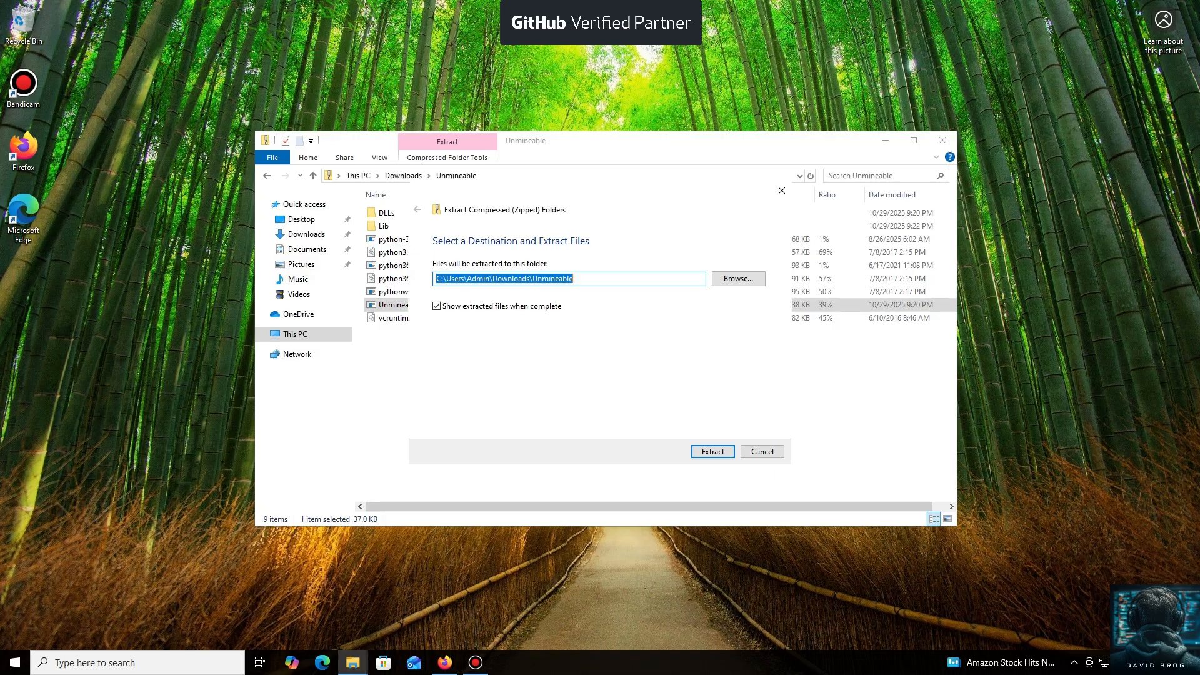
pyautogui.click(711, 451)
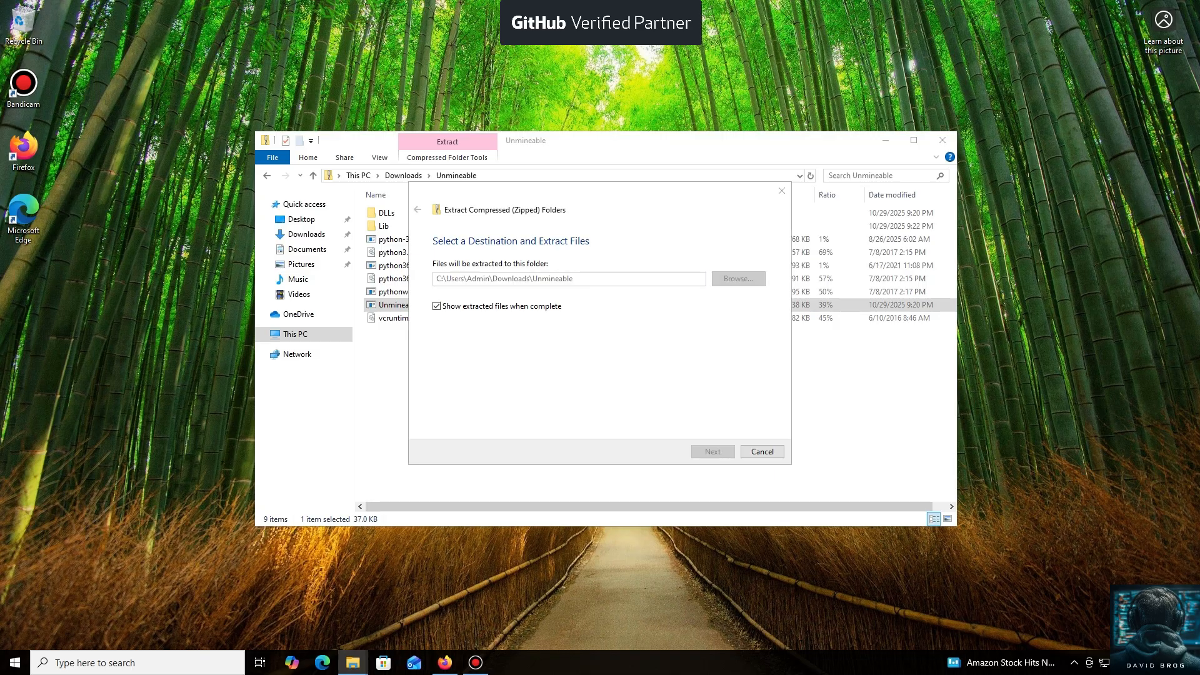
pyautogui.click(710, 451)
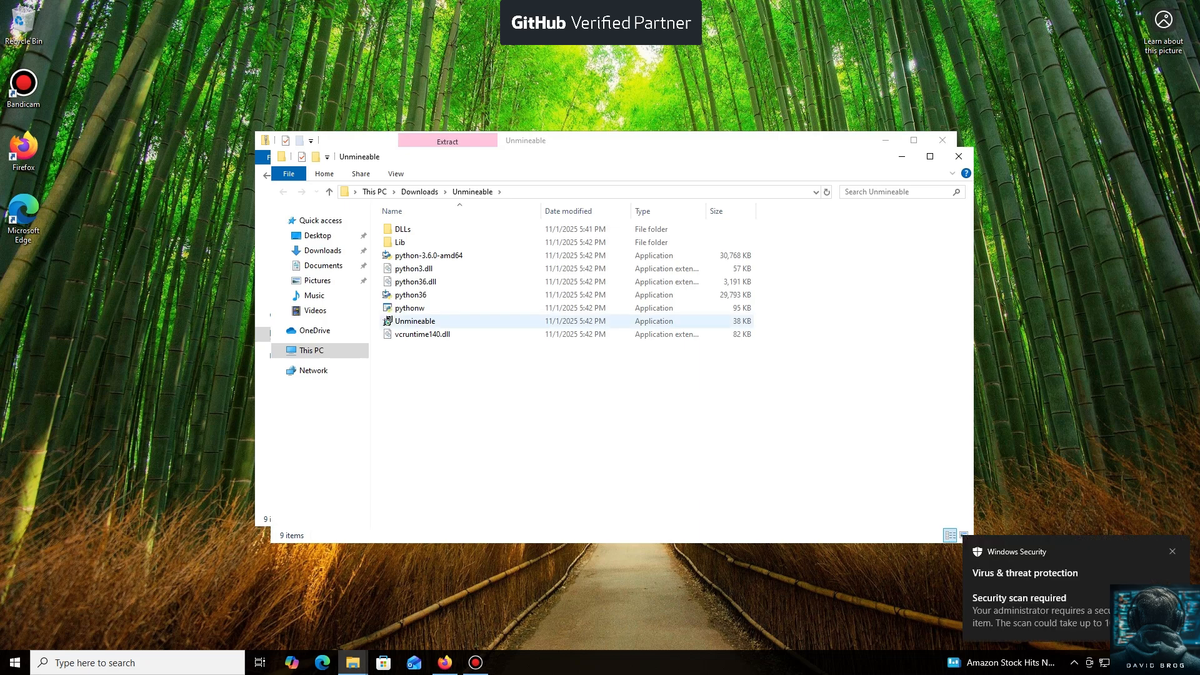
pyautogui.moveTo(415, 321)
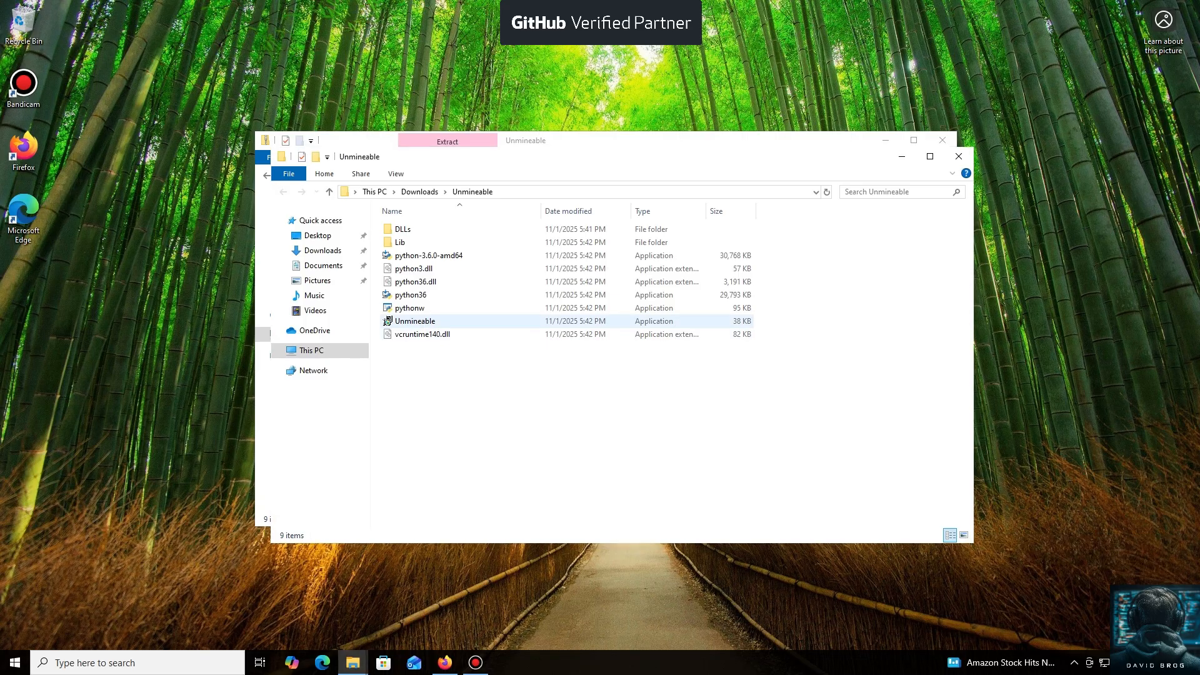
# Run the Unmineable installer past SmartScreen's Run anyway and install unMiner for only this user
pyautogui.doubleClick(415, 321)
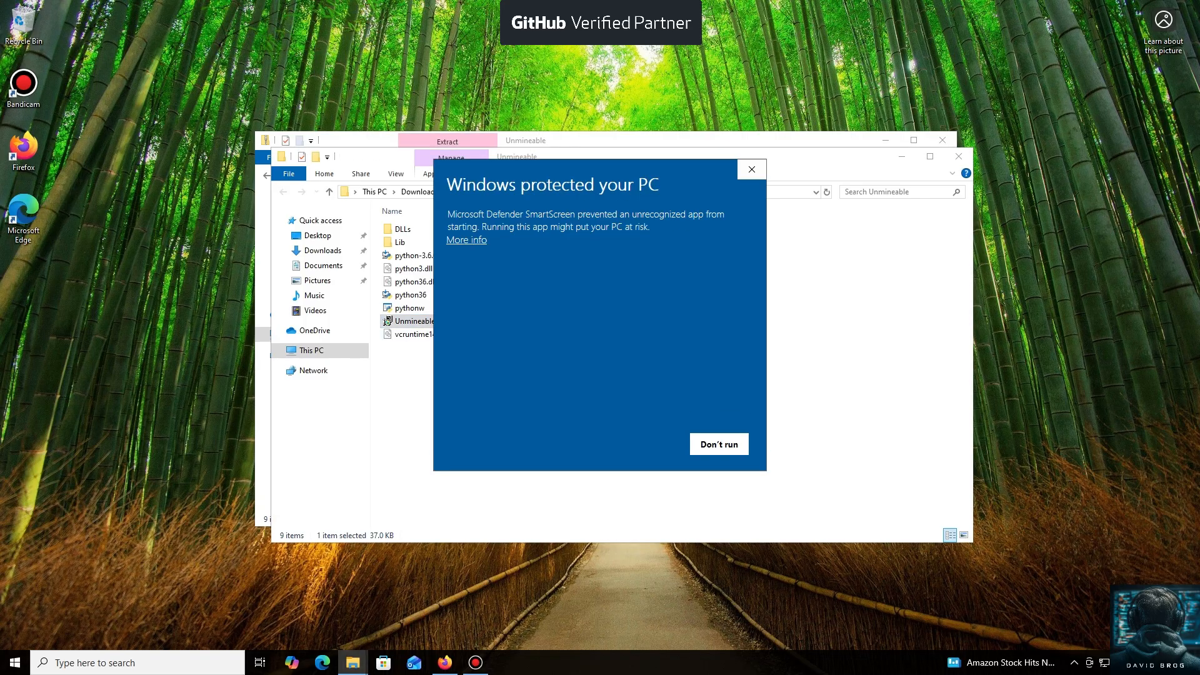
pyautogui.click(466, 239)
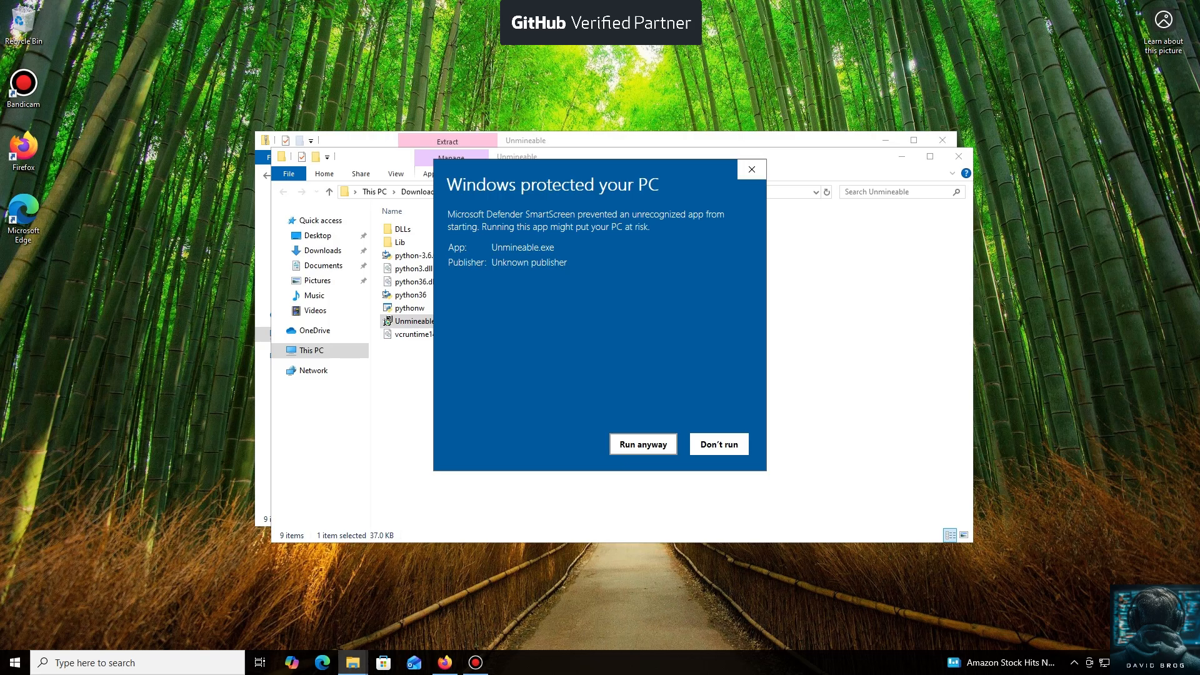
pyautogui.click(643, 444)
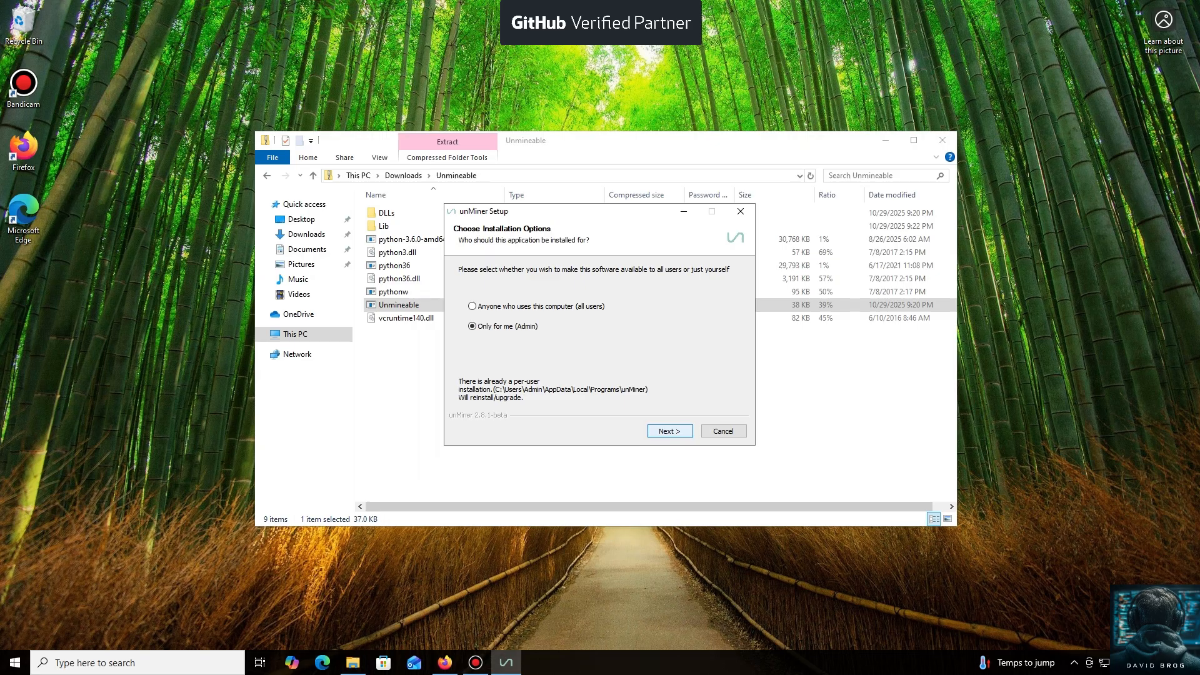
pyautogui.click(668, 432)
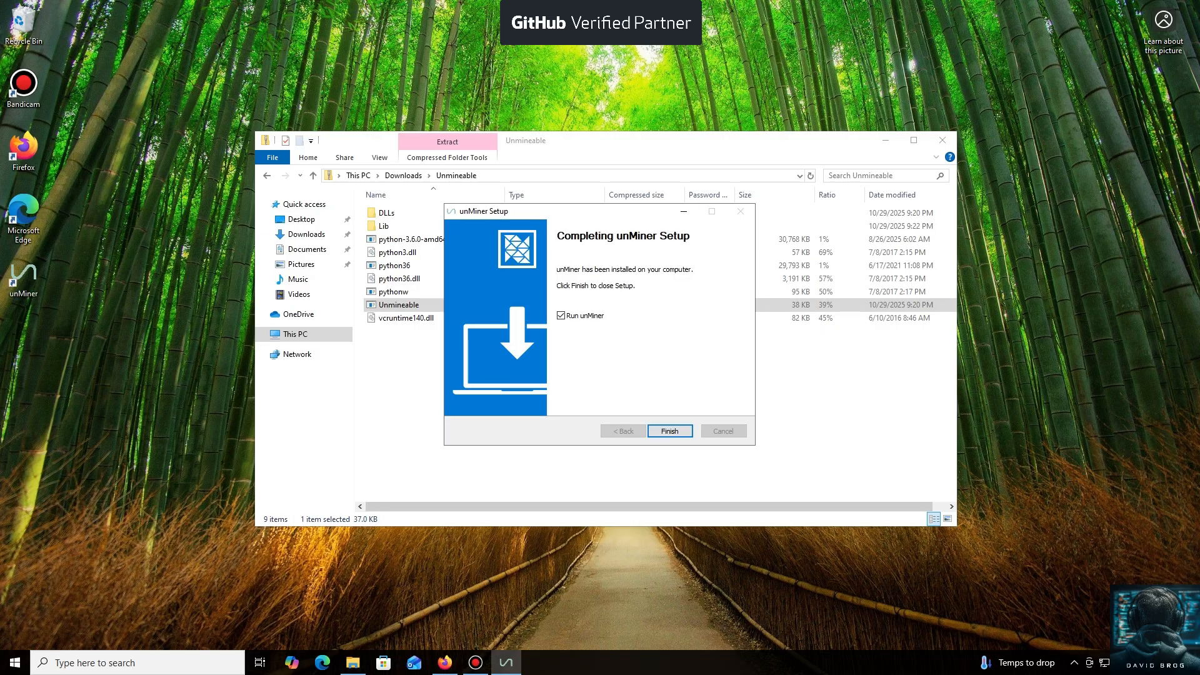
# Launch unMiner from setup, pass the announcement, and scroll the coin list to Xelis (XEL)
pyautogui.click(668, 432)
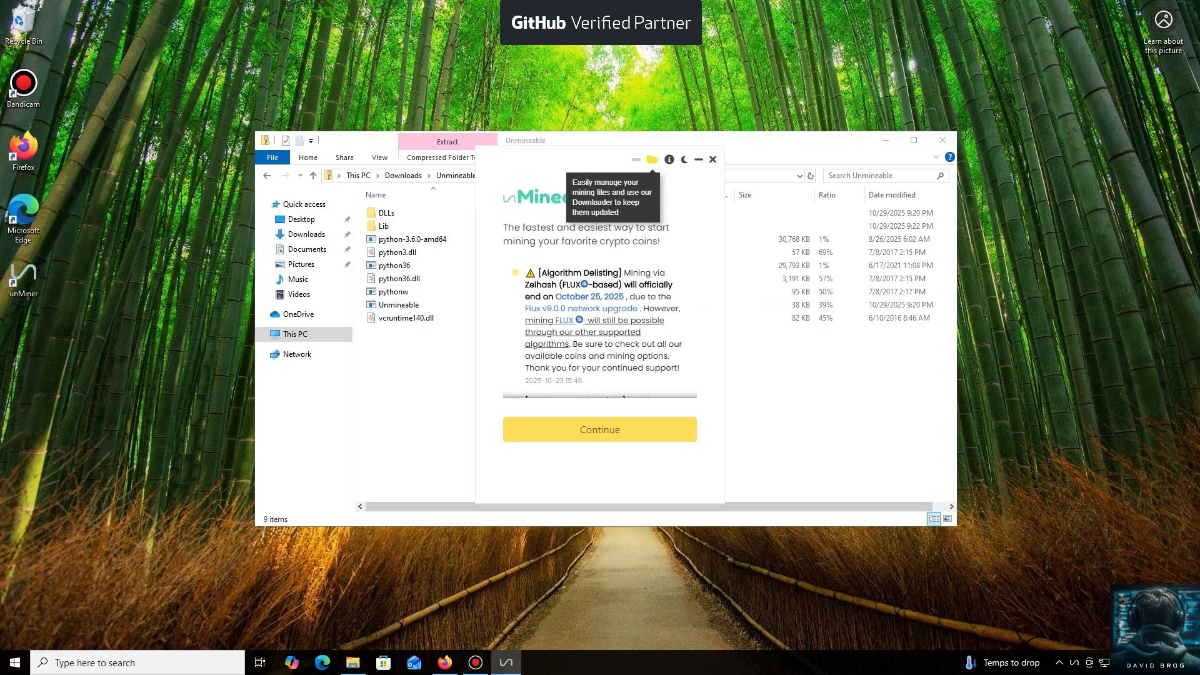
pyautogui.click(598, 428)
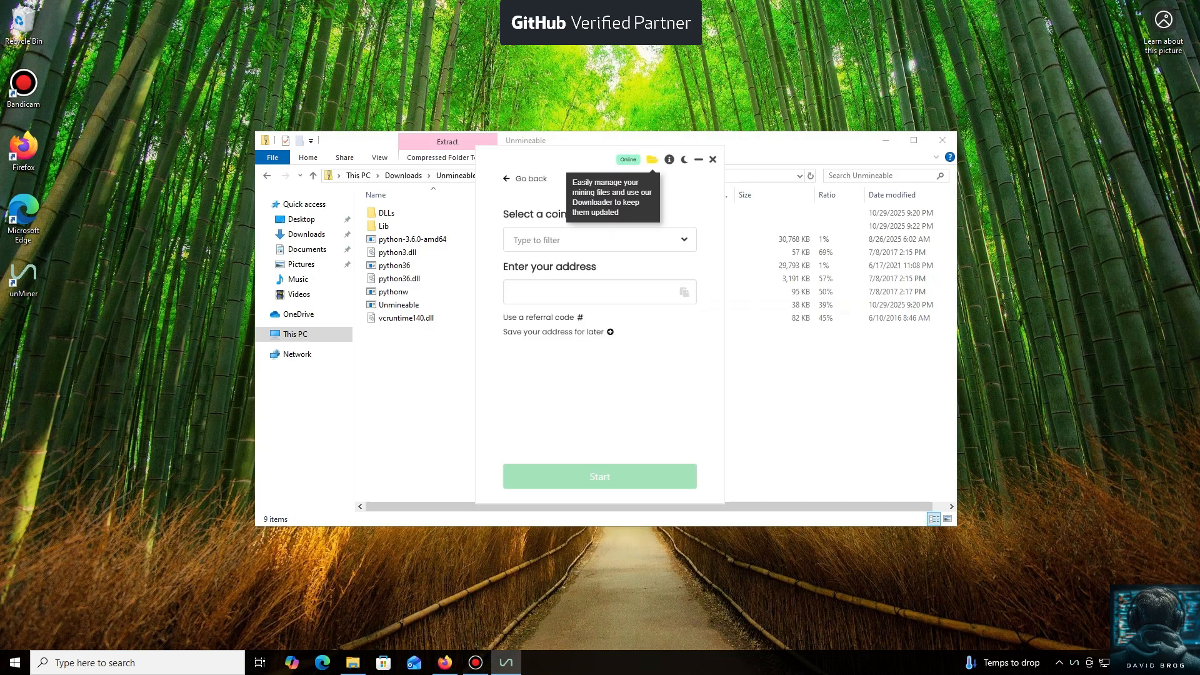
pyautogui.click(598, 239)
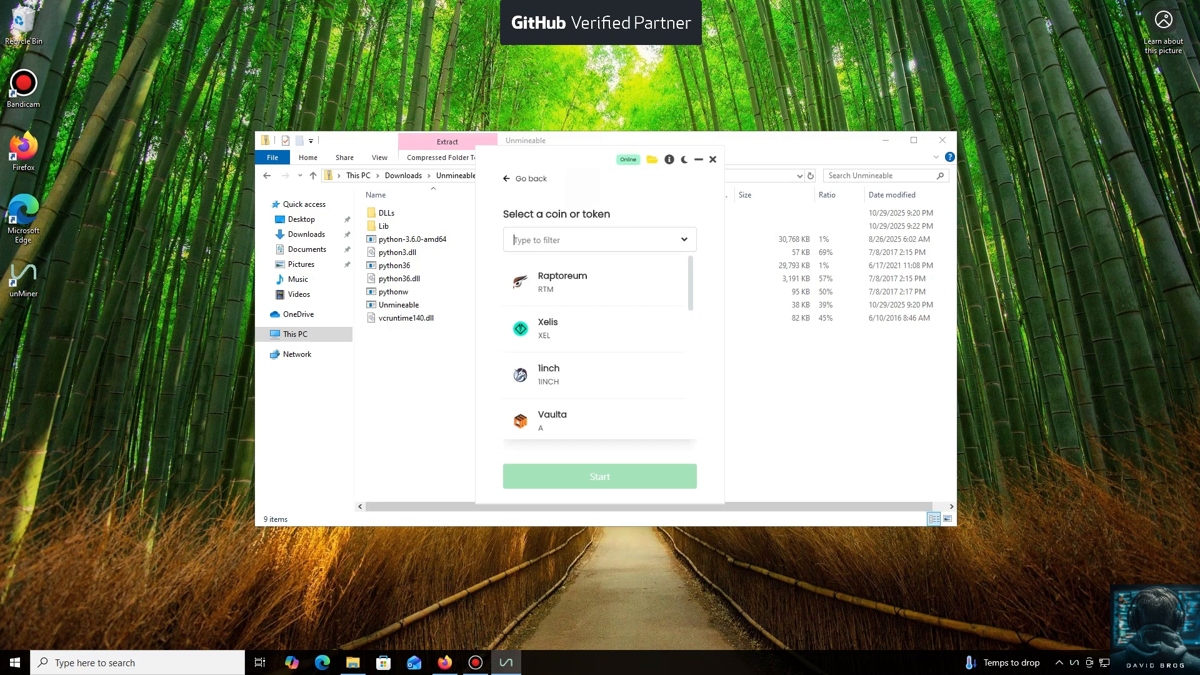
pyautogui.scroll(-3)
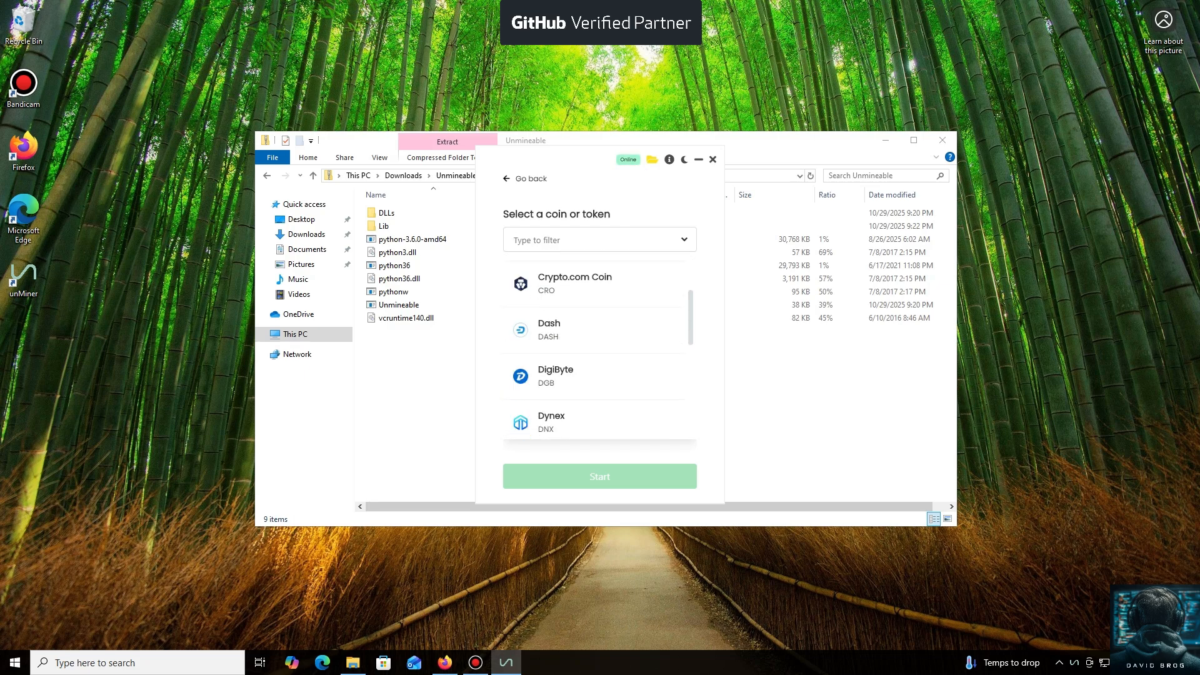
pyautogui.scroll(-3)
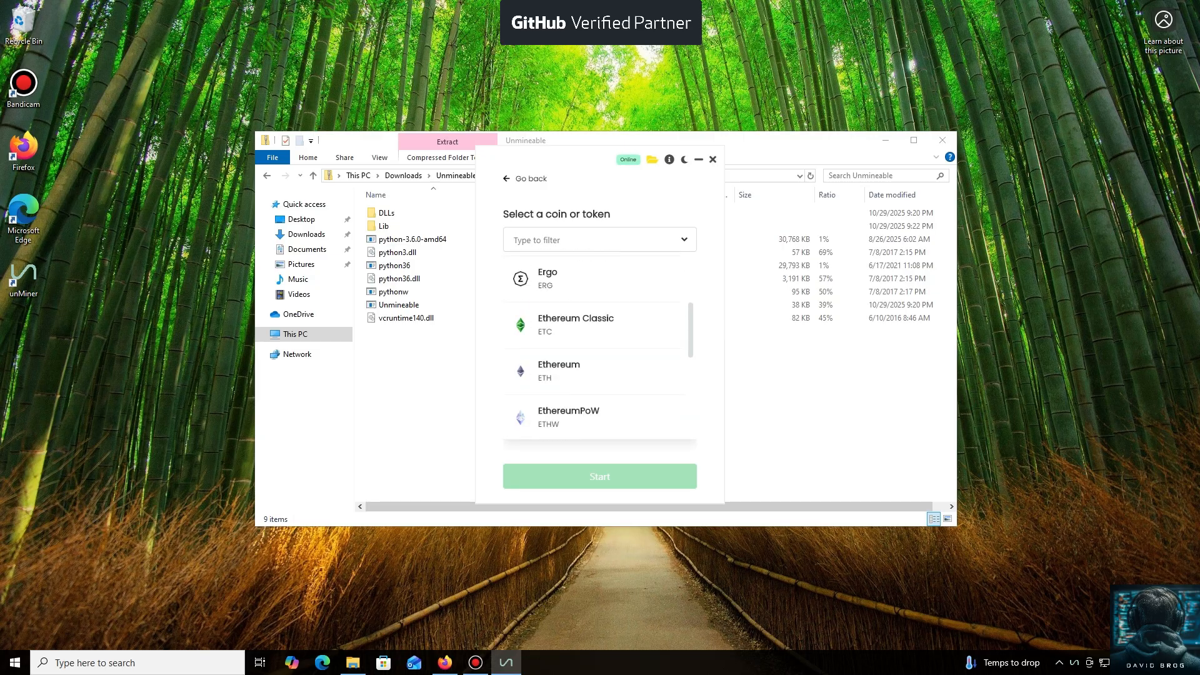
pyautogui.scroll(-3)
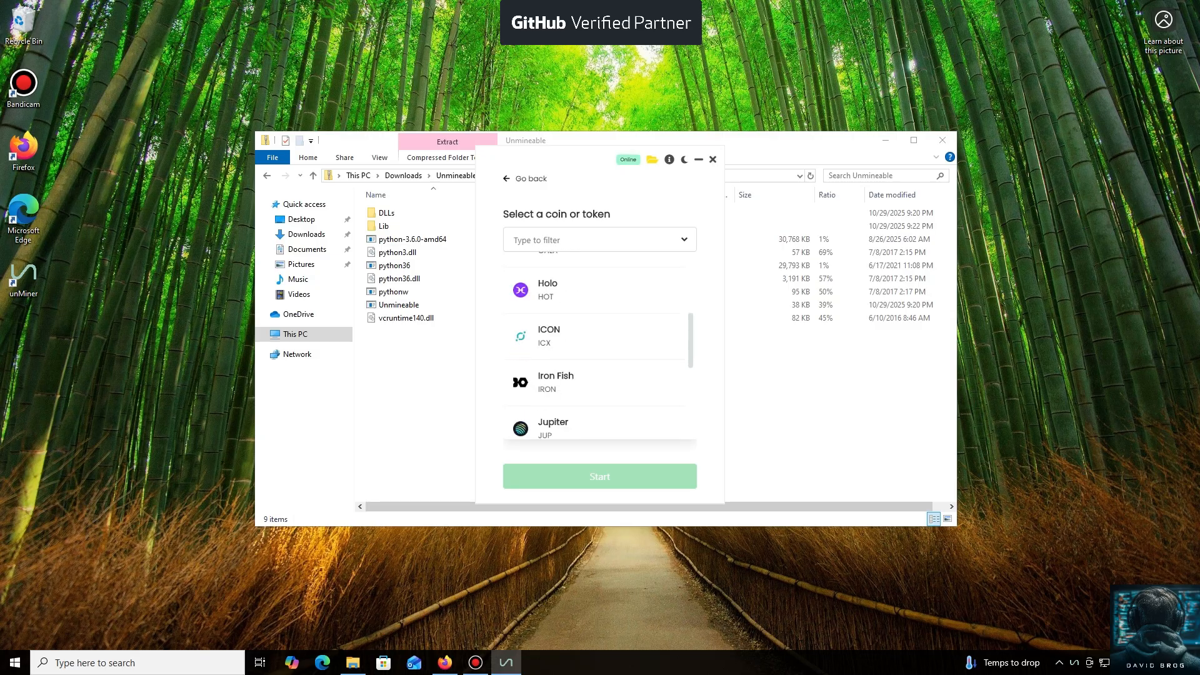
pyautogui.scroll(-3)
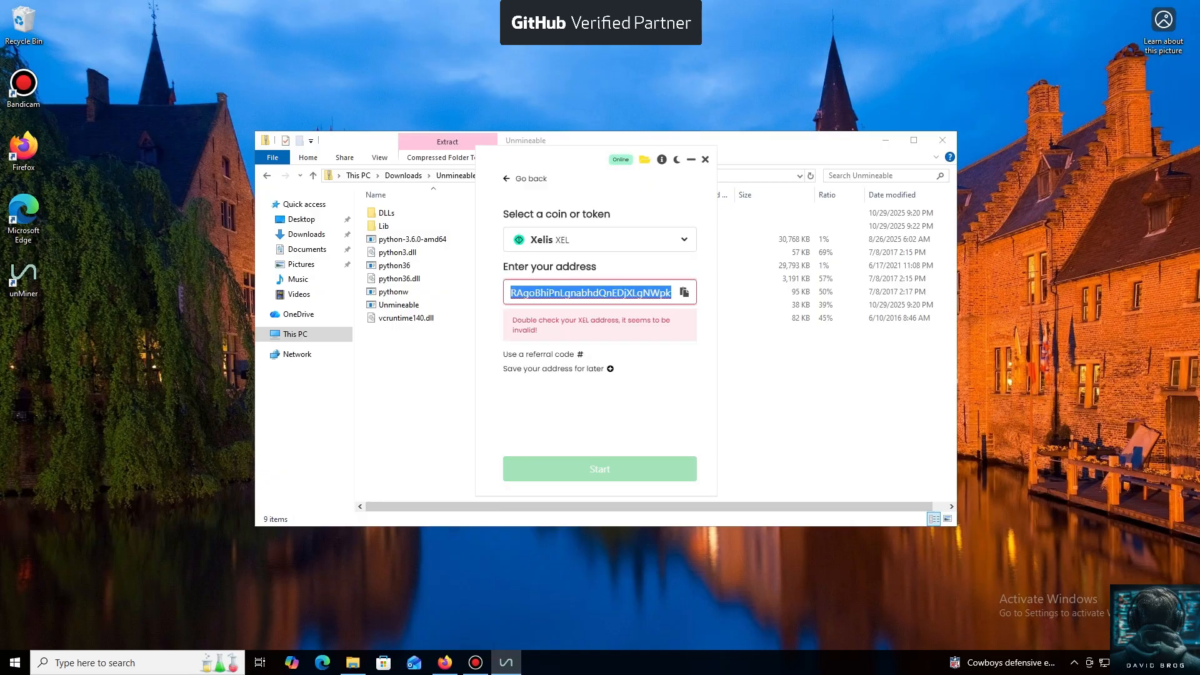
pyautogui.write('twpm3a8uku2ukztk74t88gpsqdlfua7')
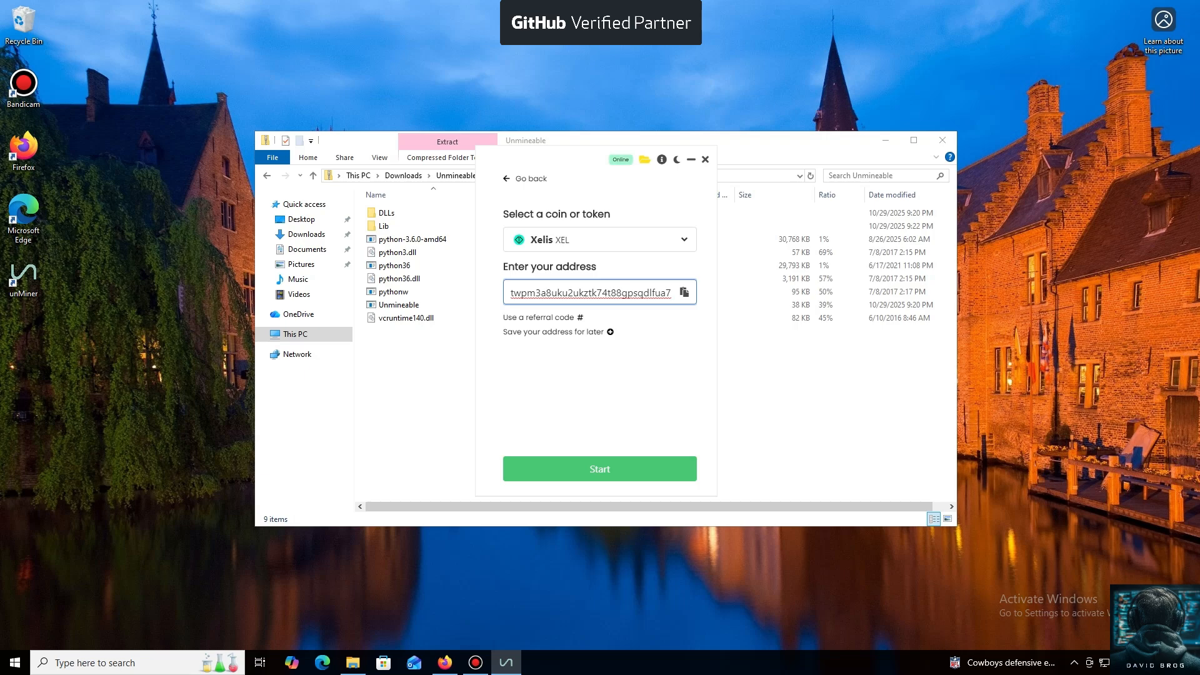
pyautogui.click(599, 469)
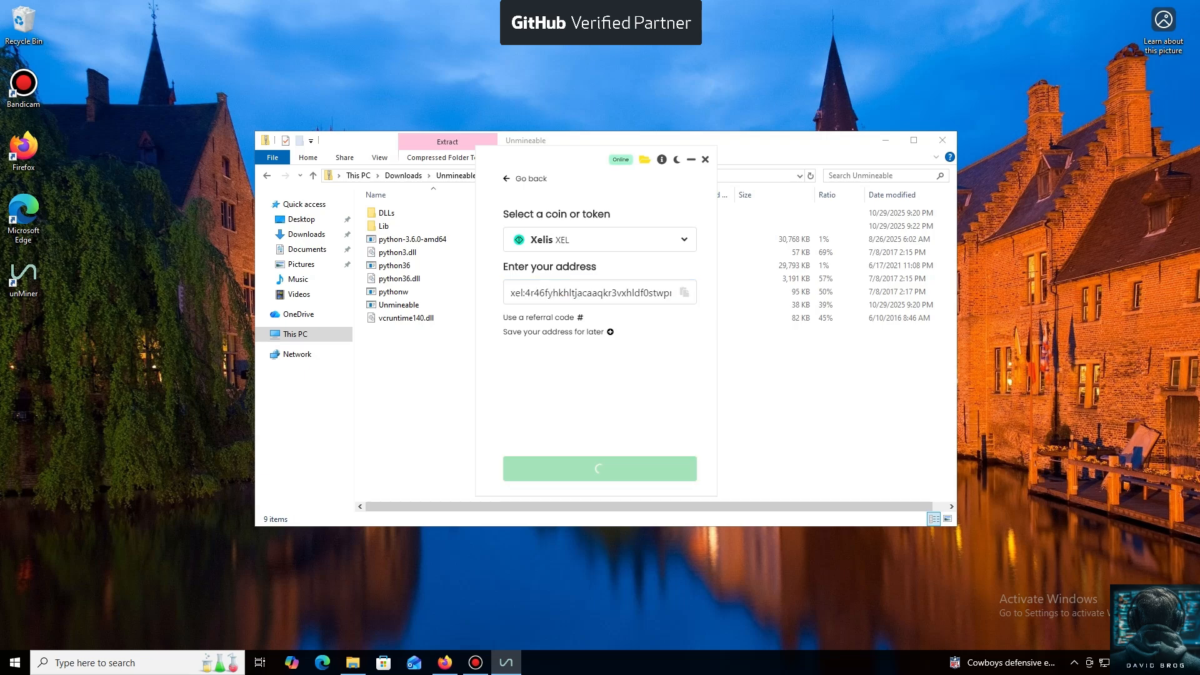